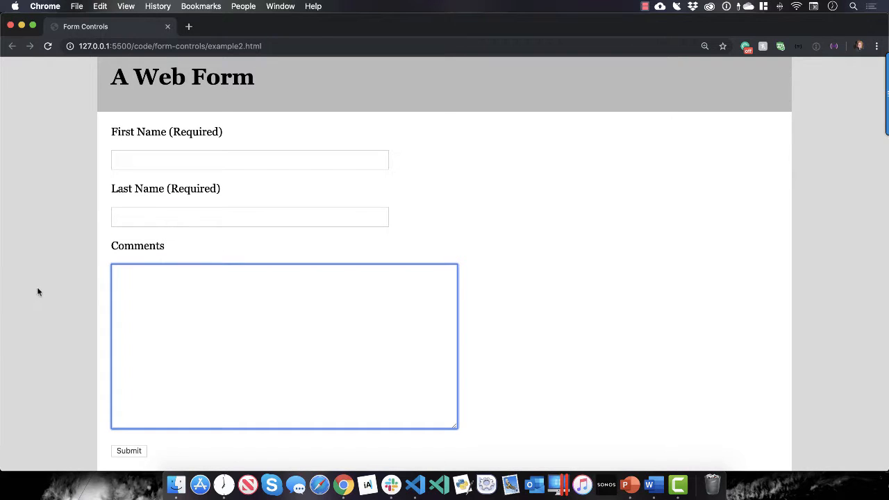
{"action": "mouse_move", "coordinate": [131, 461]}
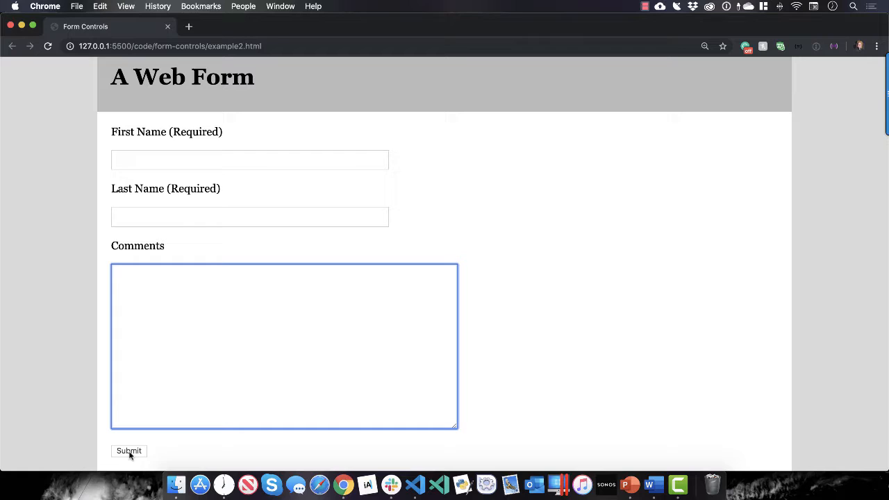
{"action": "mouse_move", "coordinate": [193, 210]}
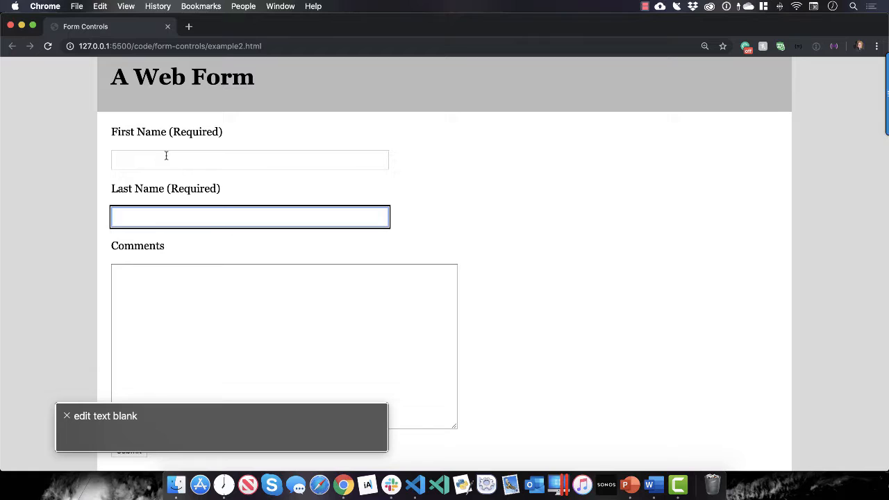
- Focus the Last Name and First Name inputs; VoiceOver announces them only as blank edit text
{"action": "left_click", "coordinate": [284, 345]}
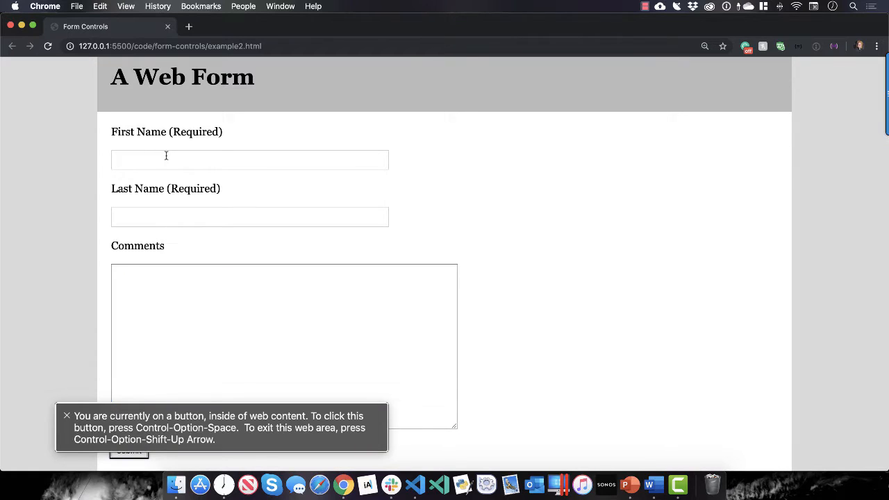
{"action": "left_click", "coordinate": [250, 217]}
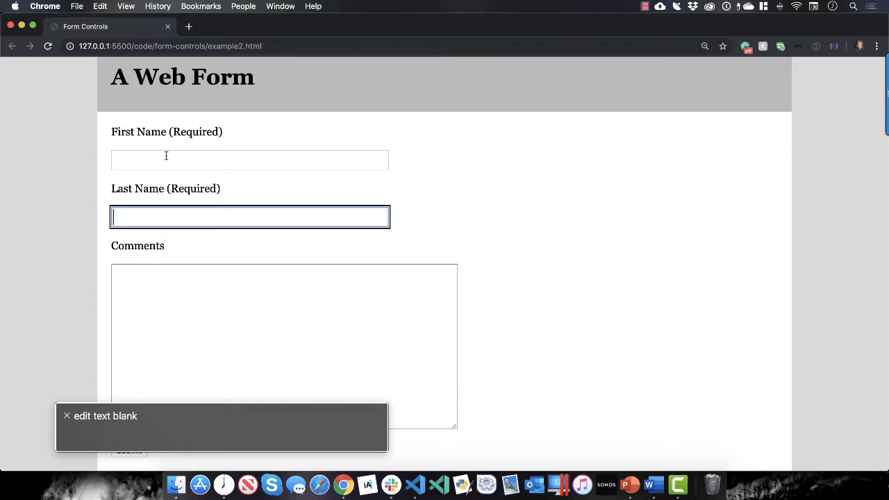
{"action": "left_click", "coordinate": [250, 160]}
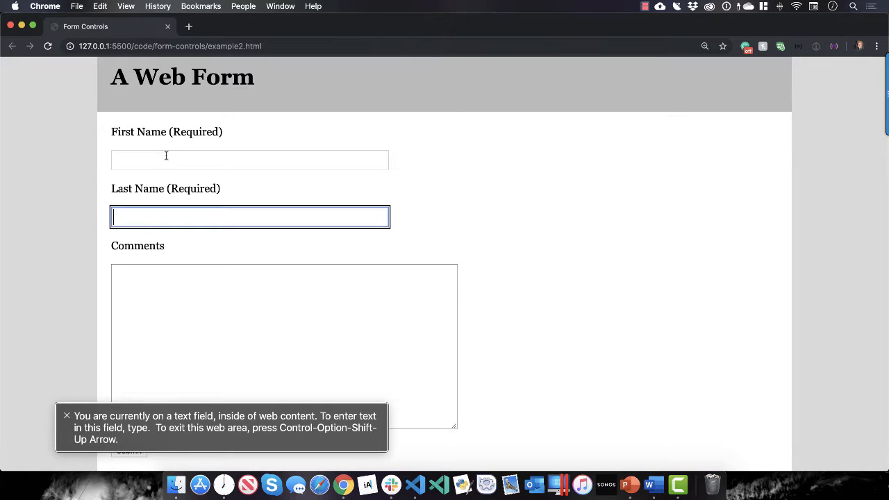
{"action": "left_click", "coordinate": [250, 160]}
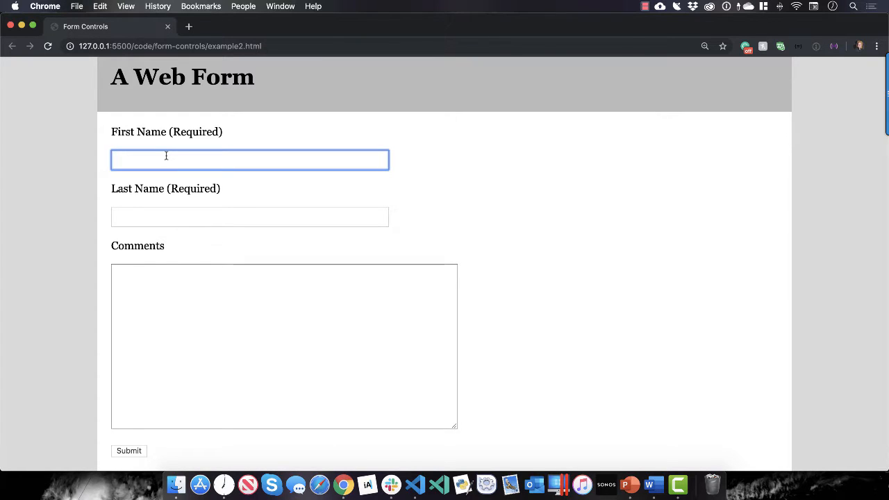
{"action": "left_click", "coordinate": [414, 483]}
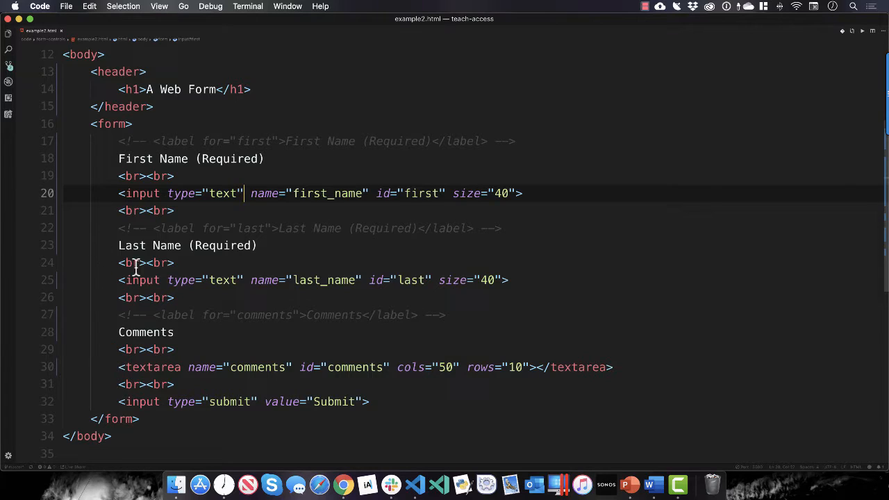
{"action": "mouse_move", "coordinate": [138, 151]}
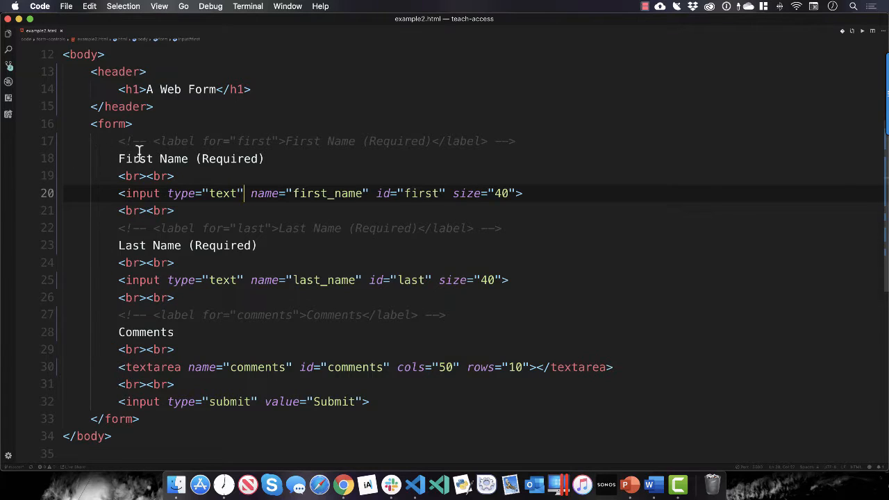
{"action": "mouse_move", "coordinate": [107, 223]}
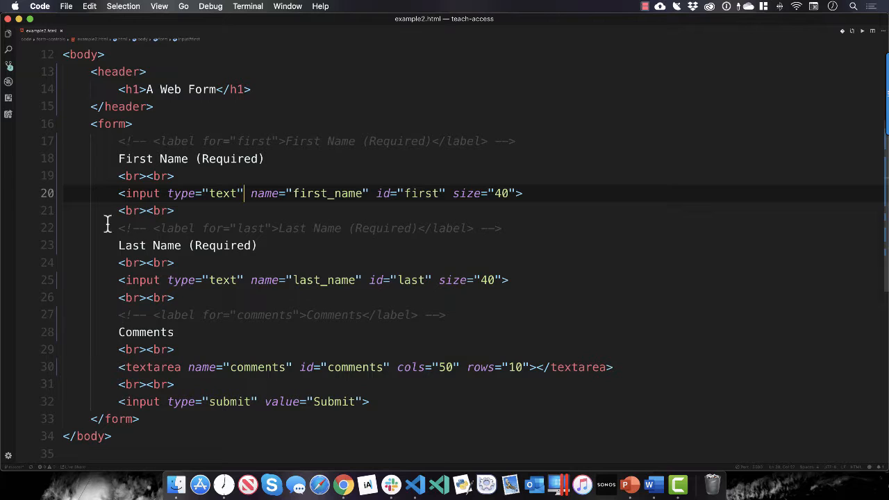
- Open example2.html, showing the form markup with commented-out label tags
{"action": "left_click", "coordinate": [97, 159]}
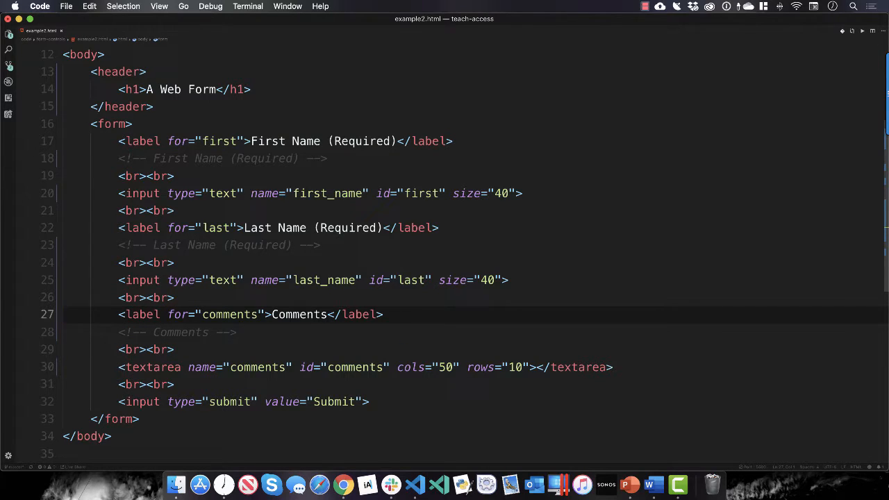
{"action": "mouse_move", "coordinate": [116, 147]}
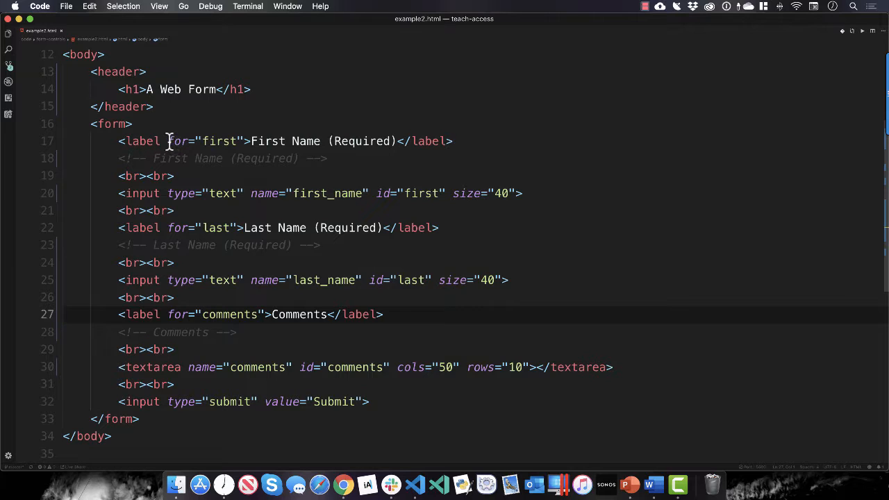
{"action": "mouse_move", "coordinate": [184, 151]}
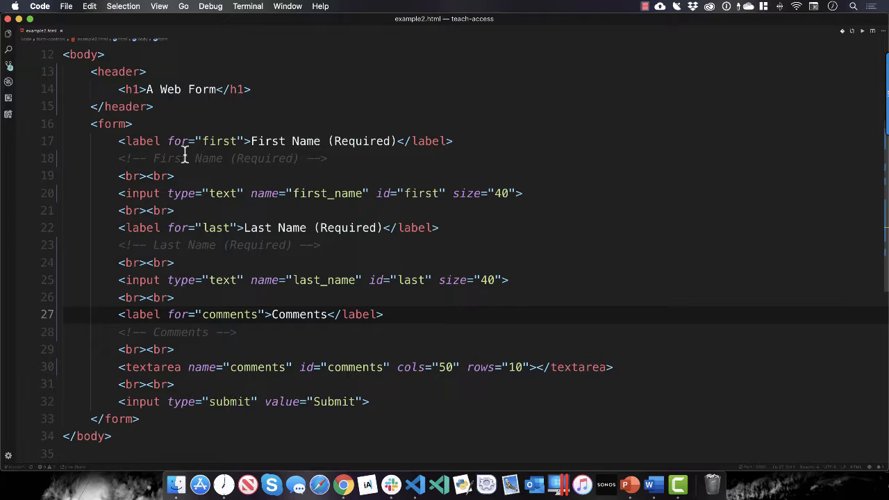
{"action": "mouse_move", "coordinate": [164, 154]}
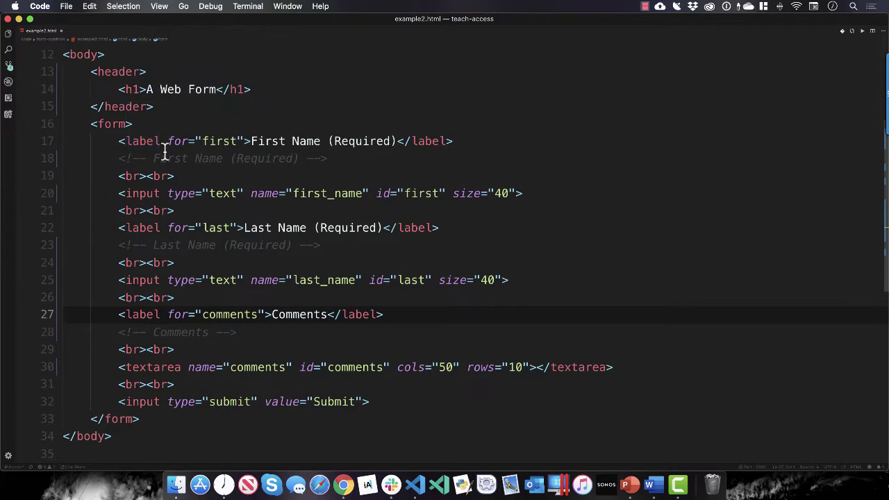
- Restore the <label for=...> lines and comment out the plain-text names, for="first" matching id="first"
{"action": "left_click", "coordinate": [173, 158]}
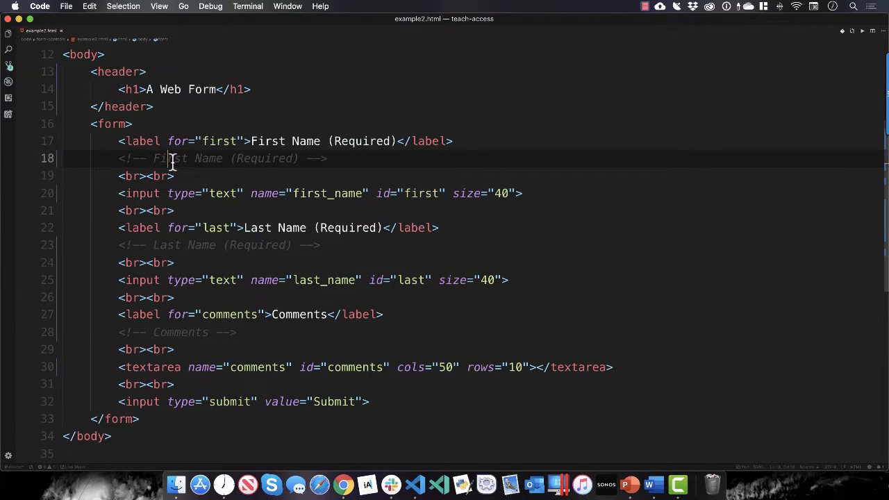
{"action": "left_click", "coordinate": [119, 141]}
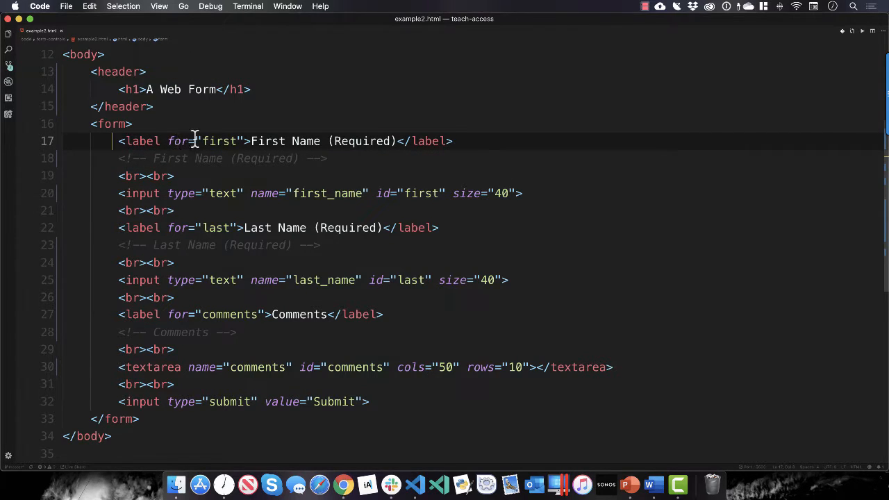
{"action": "mouse_move", "coordinate": [211, 142]}
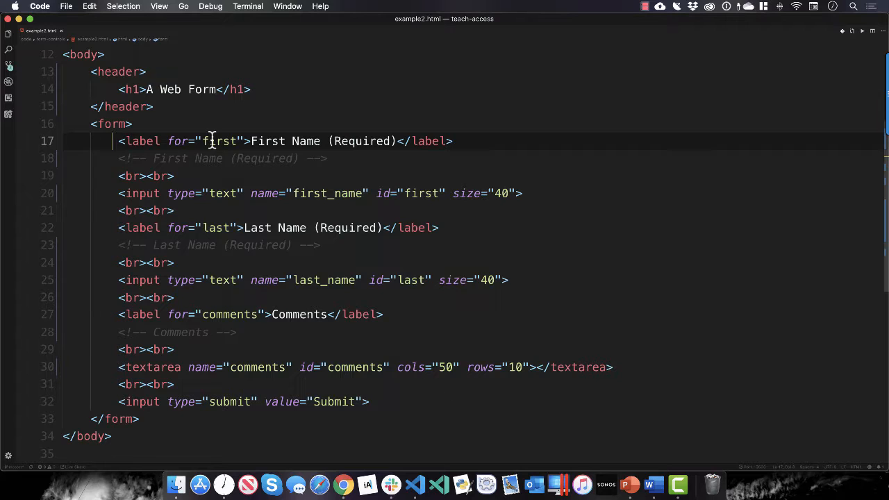
{"action": "mouse_move", "coordinate": [325, 178]}
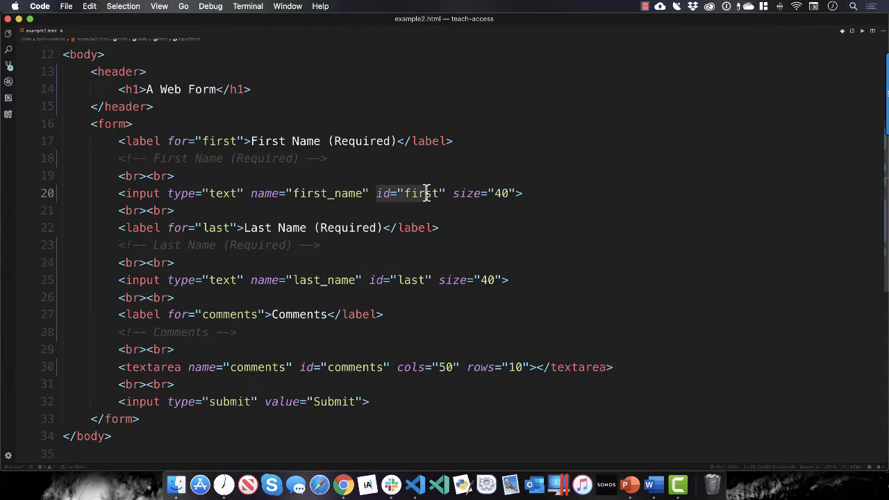
{"action": "mouse_move", "coordinate": [433, 194]}
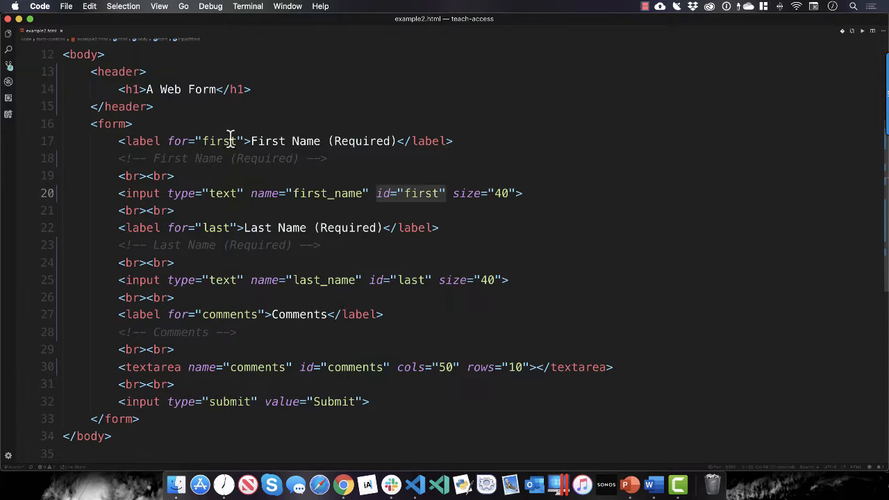
{"action": "mouse_move", "coordinate": [393, 165]}
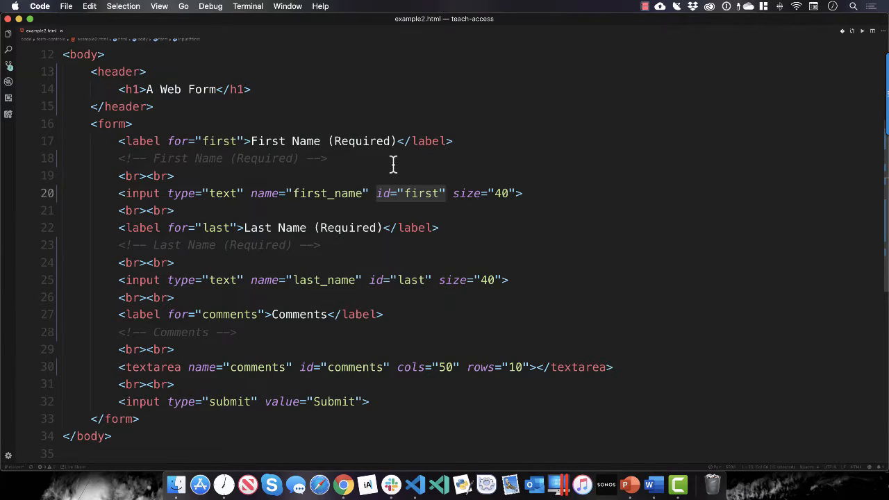
{"action": "mouse_move", "coordinate": [395, 193]}
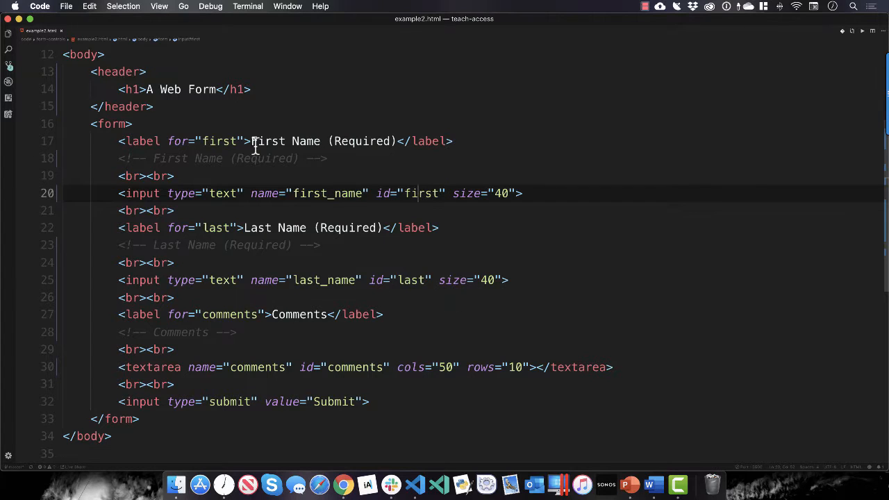
{"action": "mouse_move", "coordinate": [370, 173]}
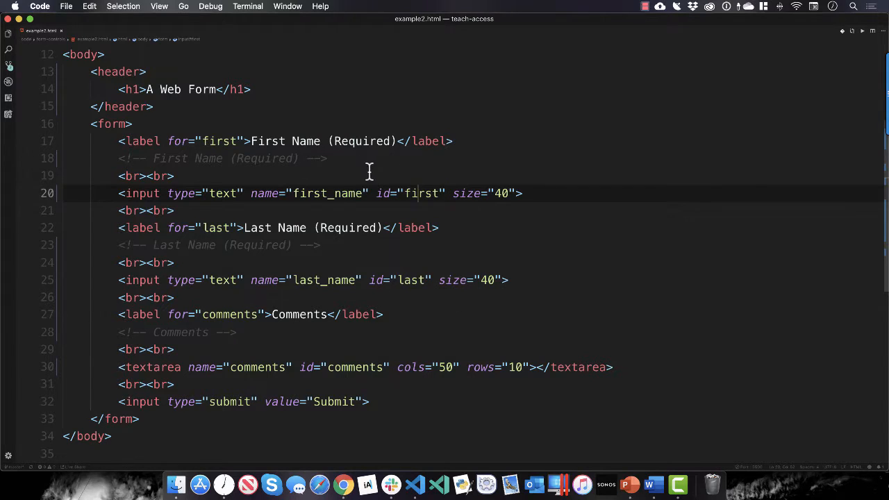
{"action": "left_click", "coordinate": [174, 175]}
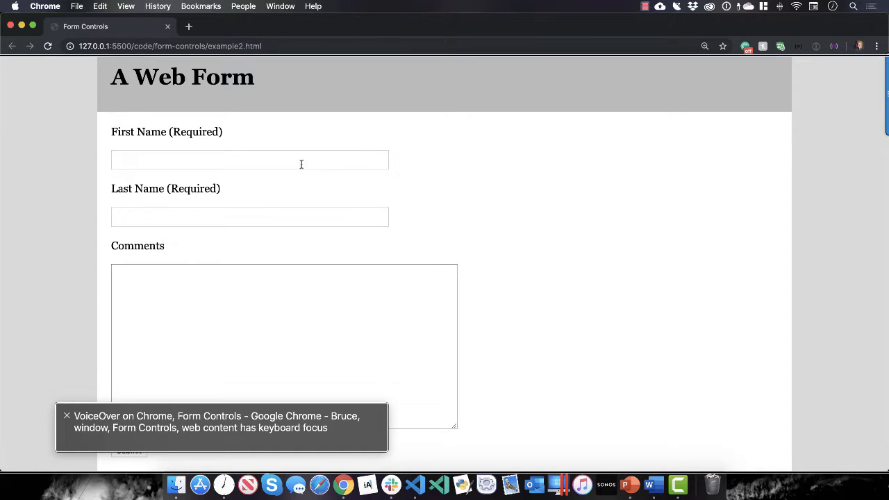
- Focus the First Name input to hear it announced as 'First Name (Required), edit text'
{"action": "left_click", "coordinate": [250, 161]}
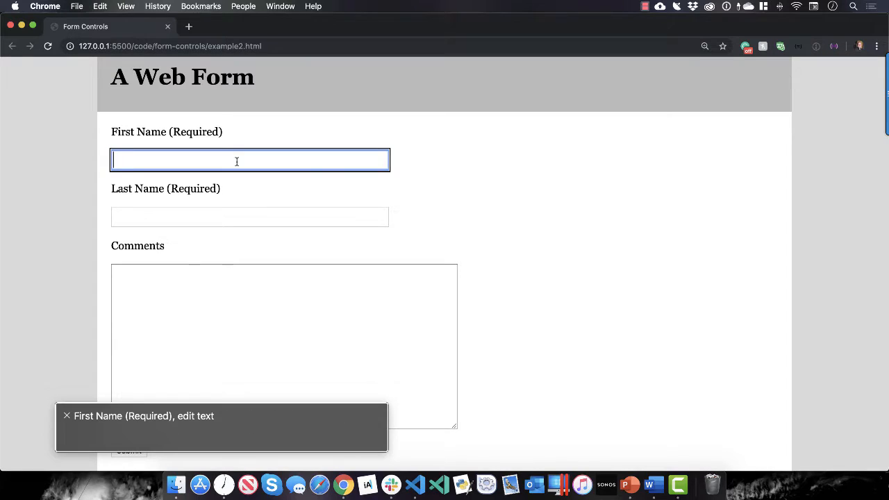